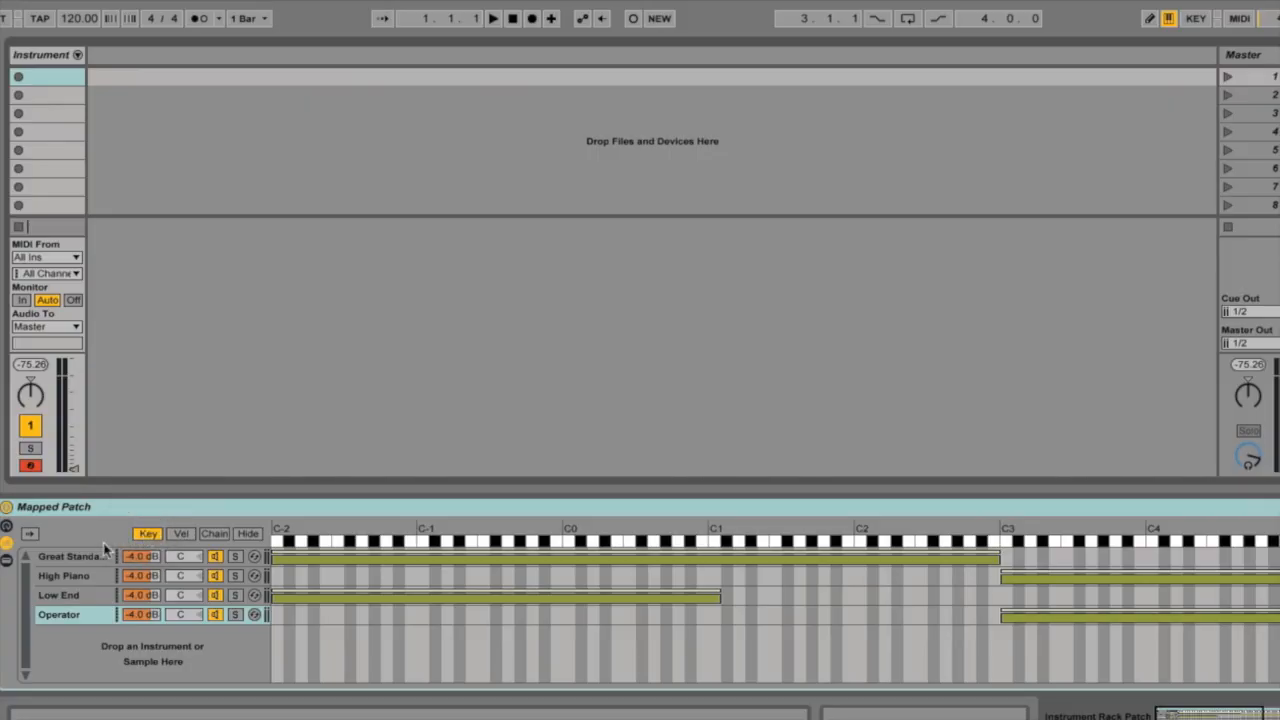
Step: Hide the key zone map and reveal the devices inside the Great Standard Piano chain
left_click(248, 532)
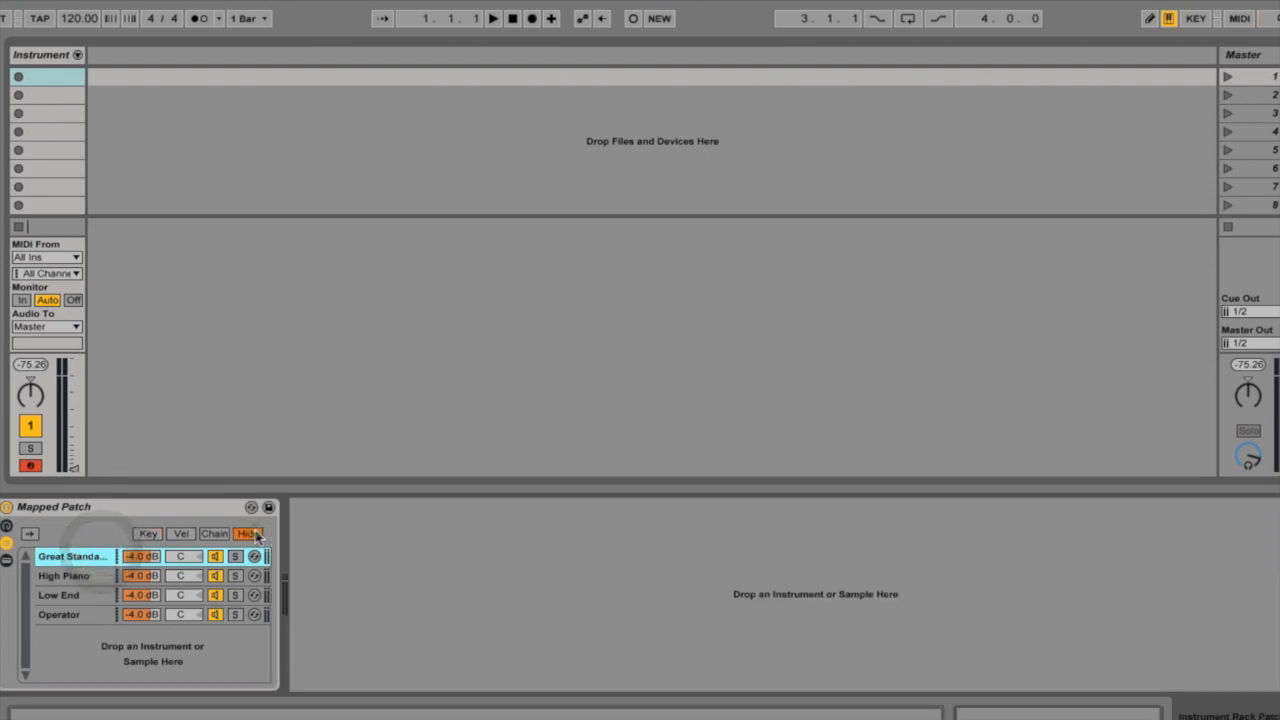
left_click(70, 556)
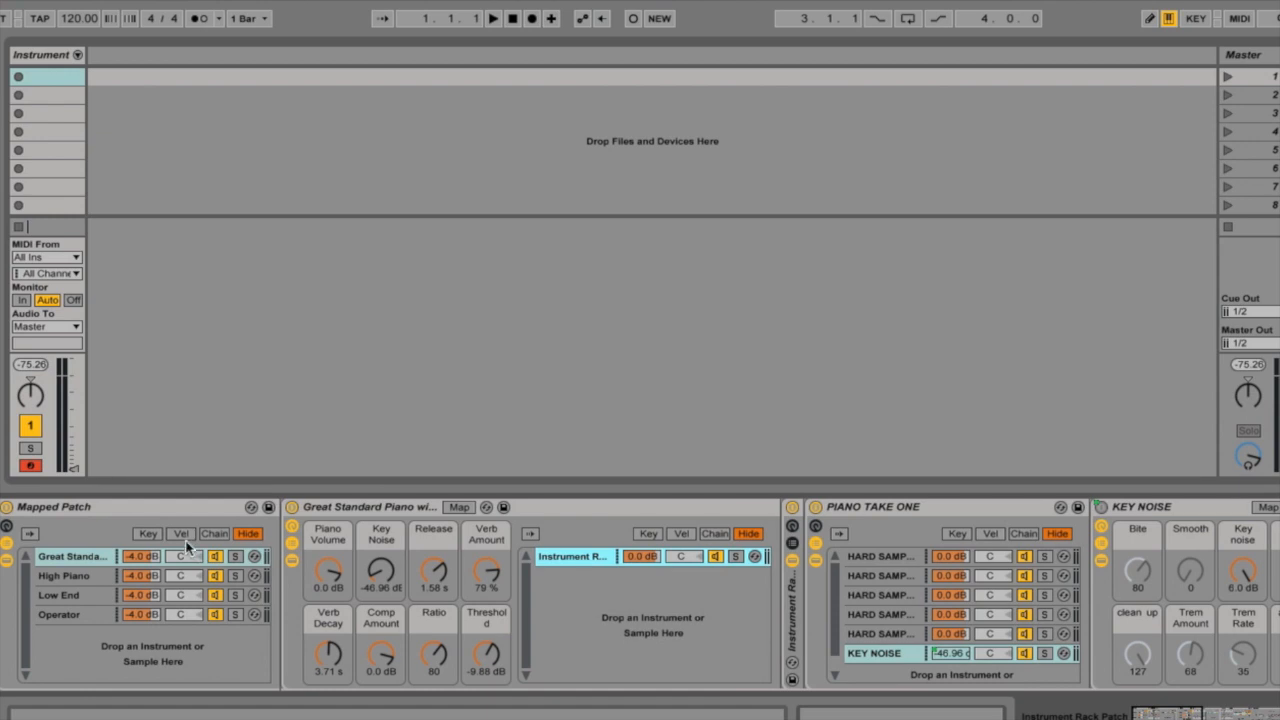
mouse_move(176, 524)
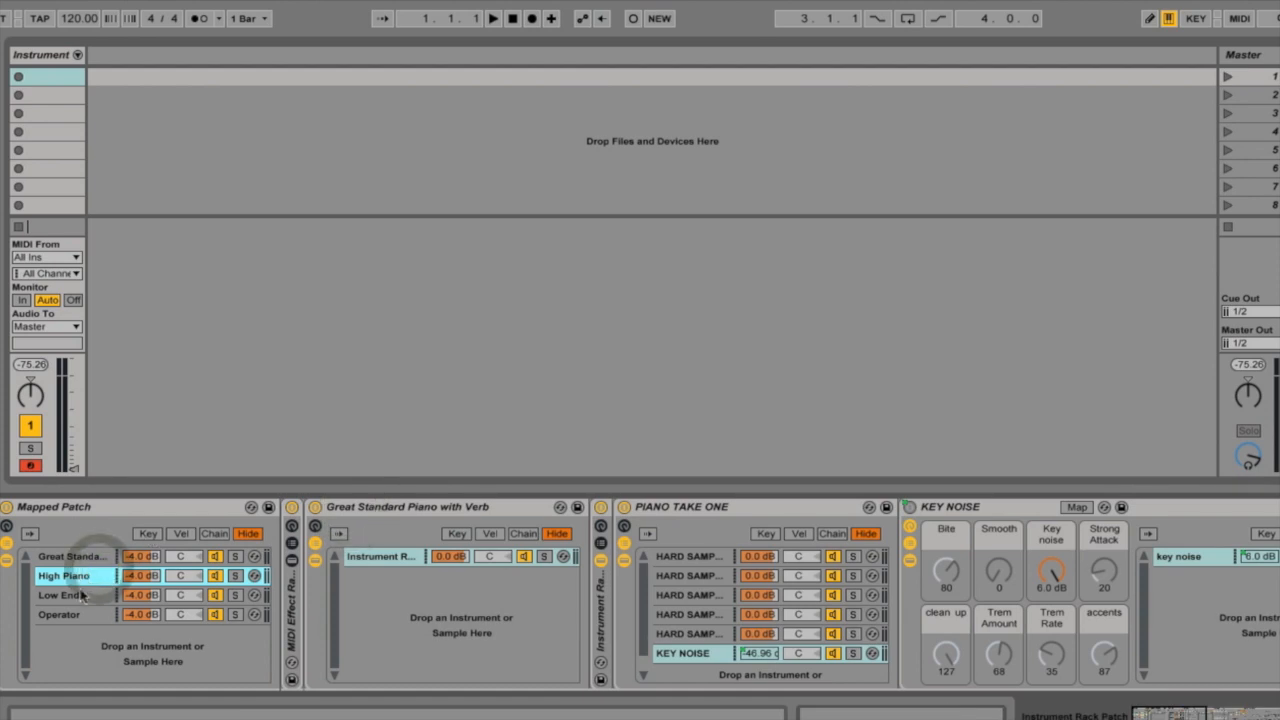
Step: Reveal the devices inside the Low End and Operator chains
left_click(60, 596)
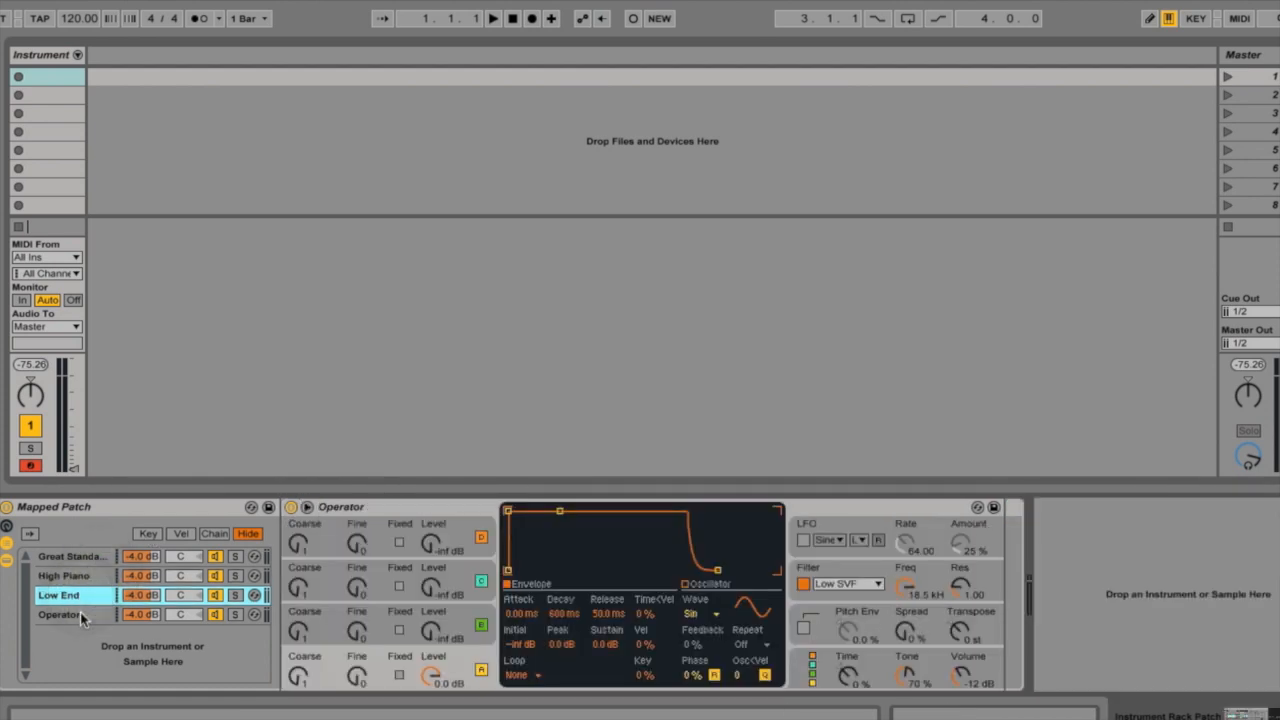
left_click(148, 532)
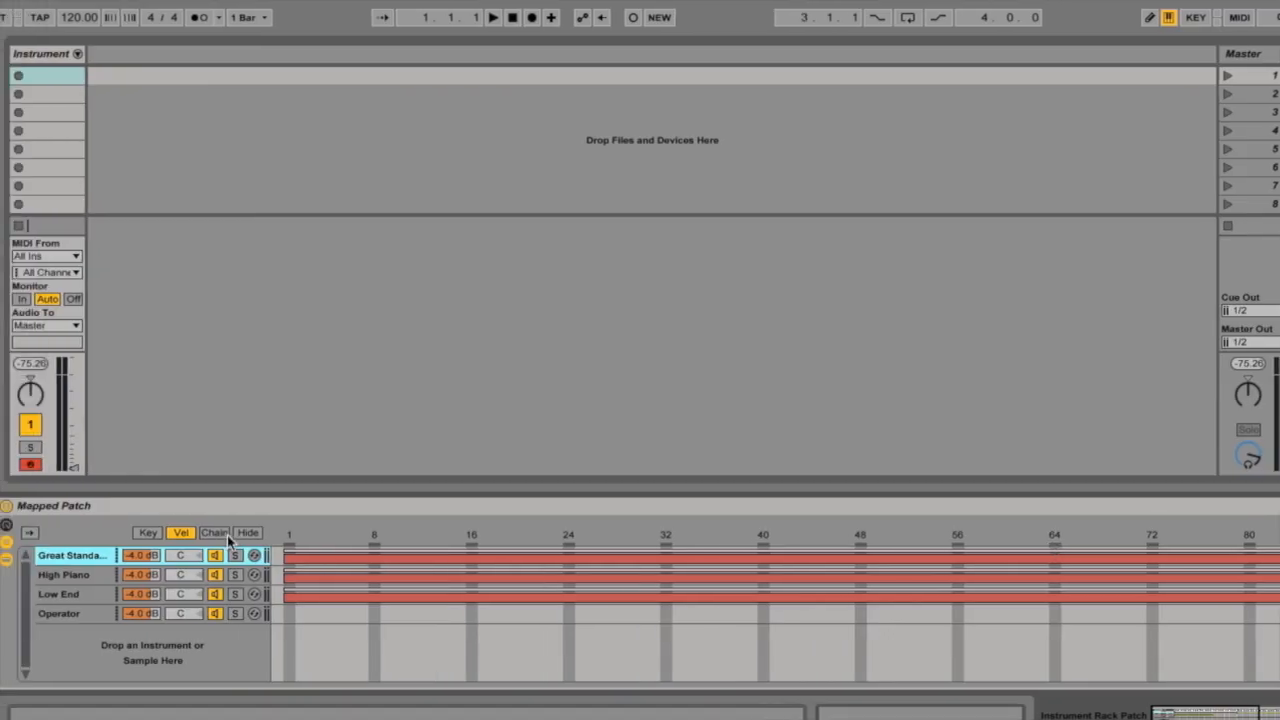
Step: Show each chain's velocity range, then switch the rack back to its key zone map
left_click(180, 532)
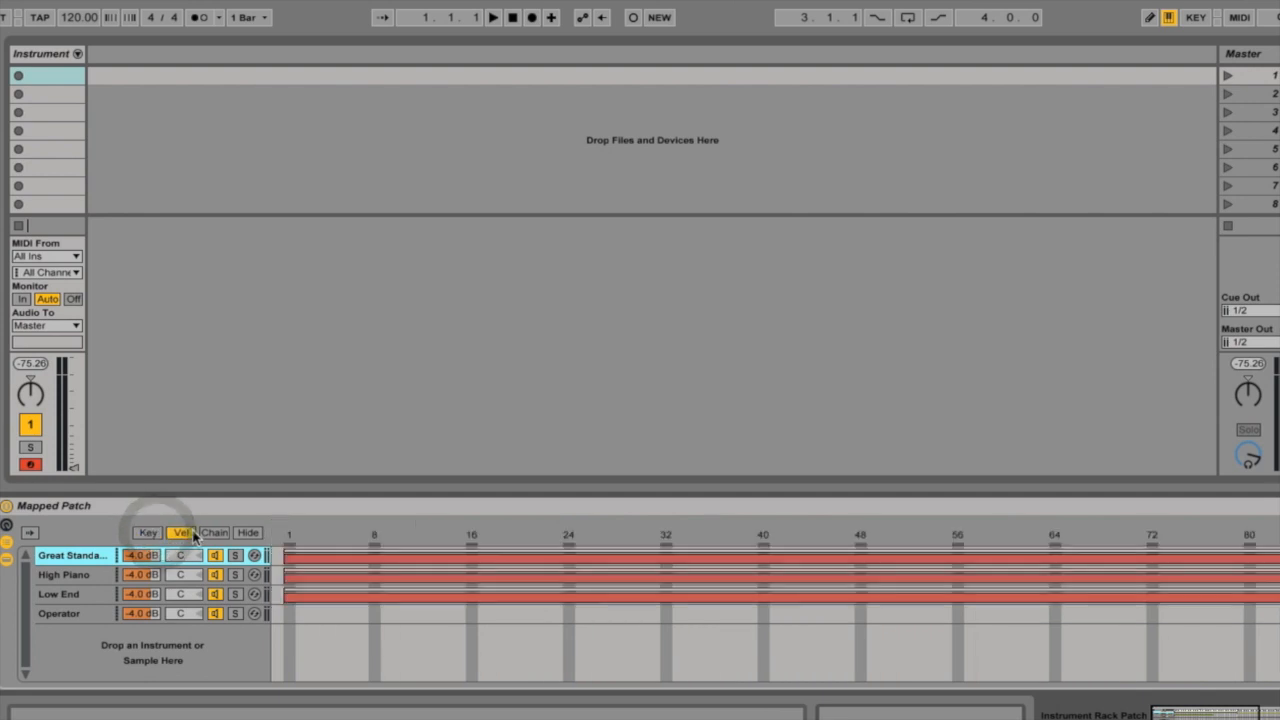
left_click(28, 532)
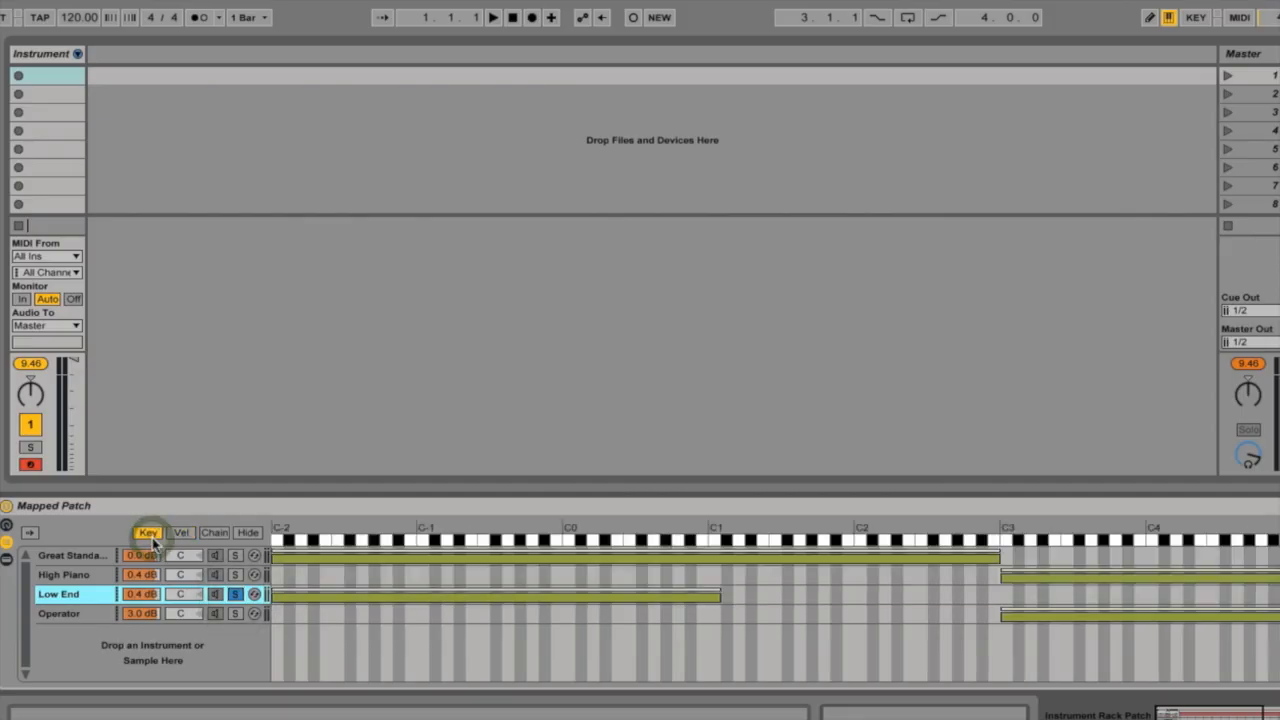
left_click(884, 540)
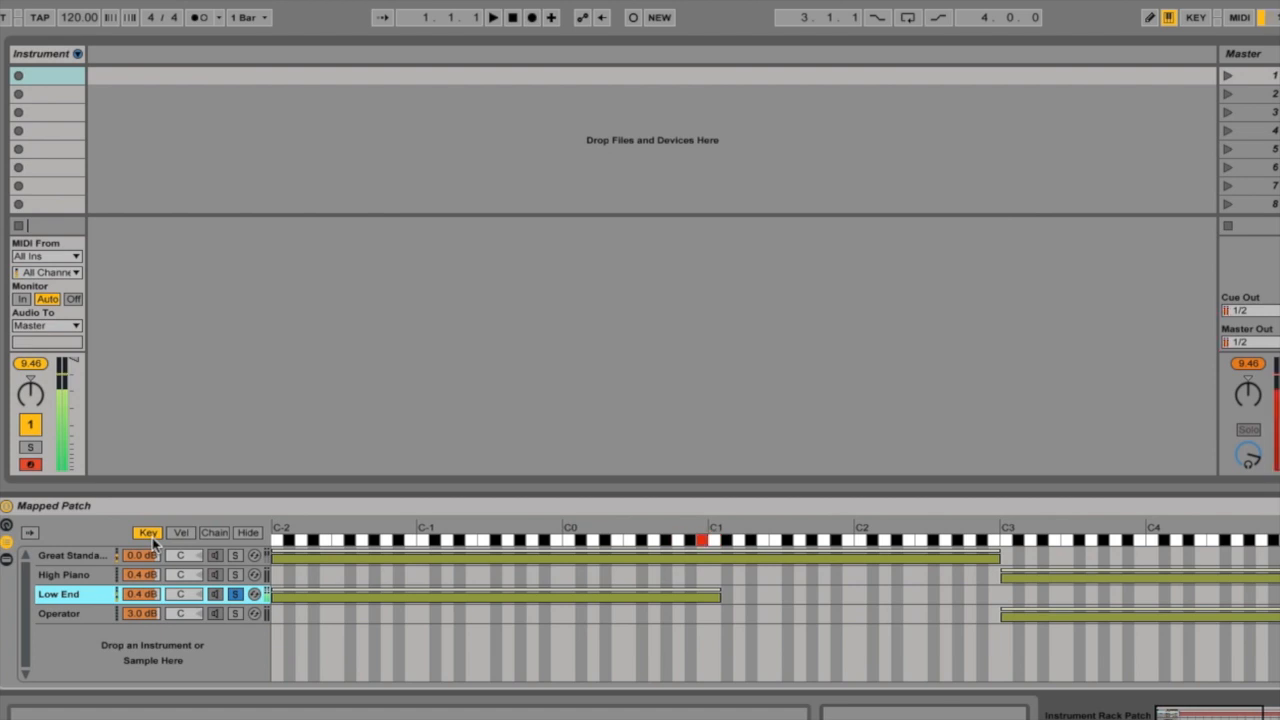
mouse_move(190, 610)
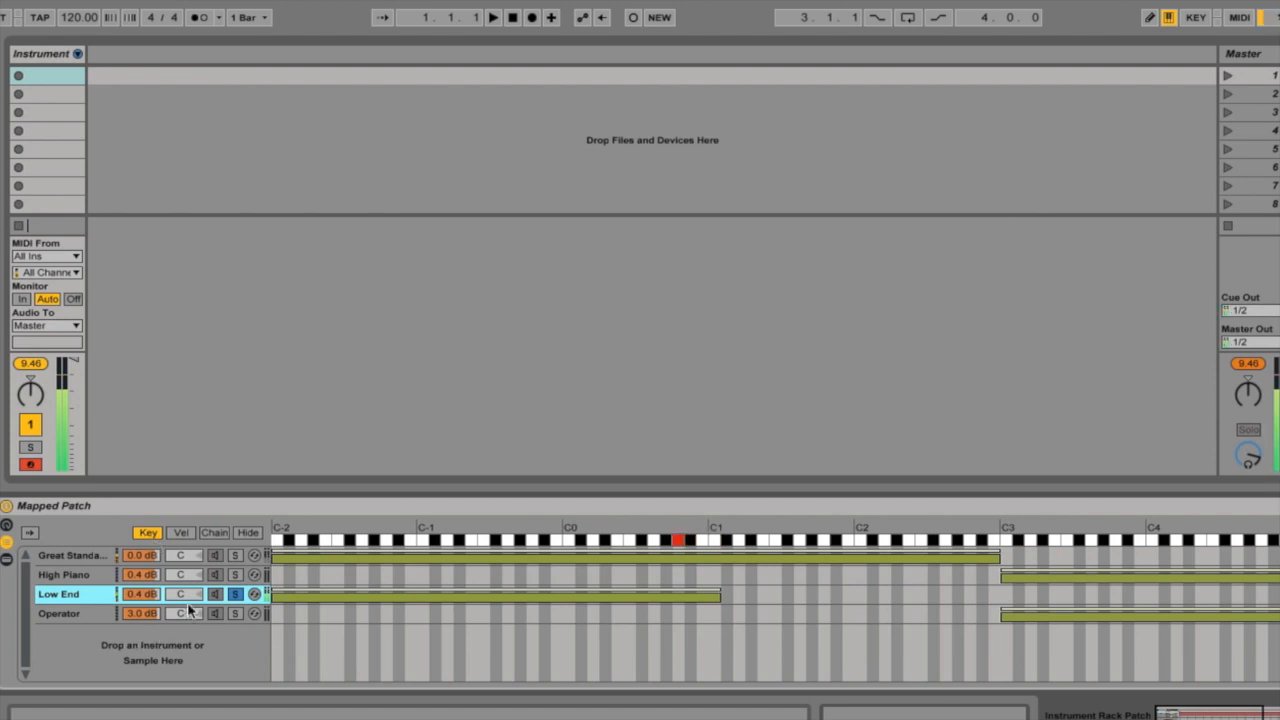